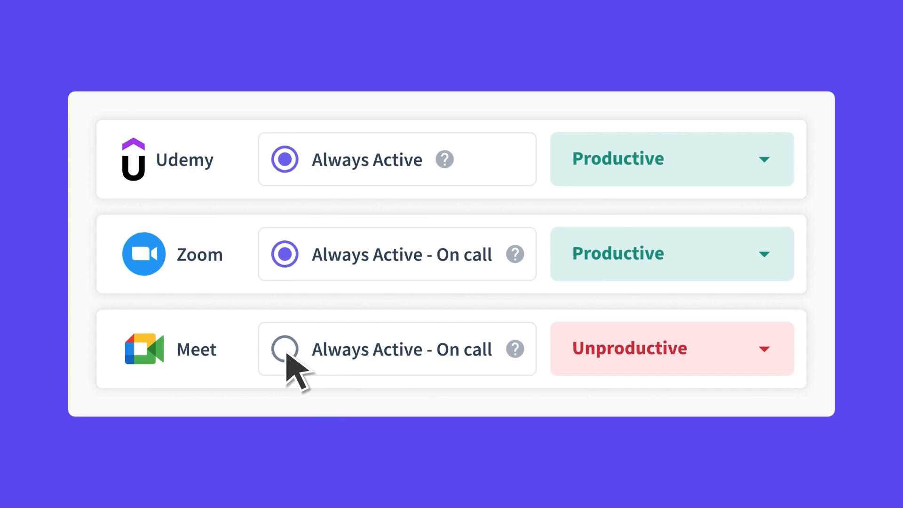
Step: Go to Settings > Productivity, listing Google Meet, Sketch and Steam with productivity labels
{"action": "left_click", "coordinate": [284, 349]}
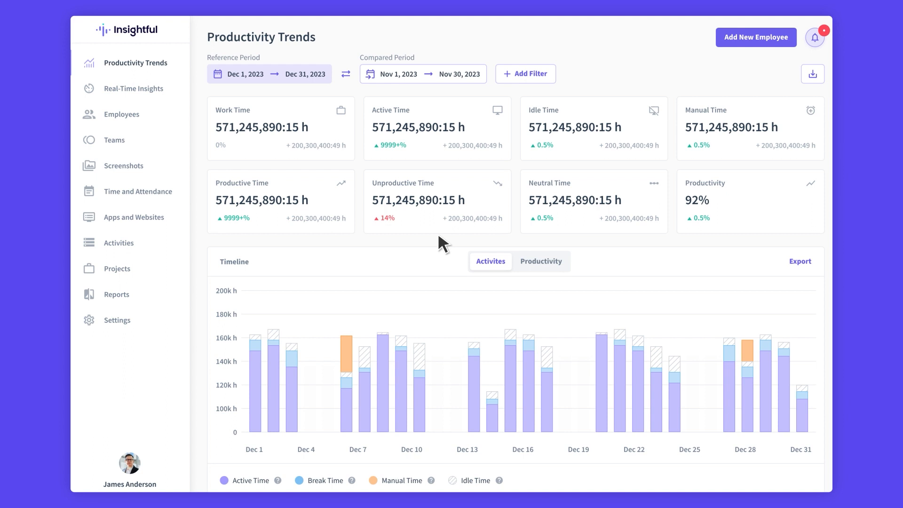
{"action": "mouse_move", "coordinate": [411, 244]}
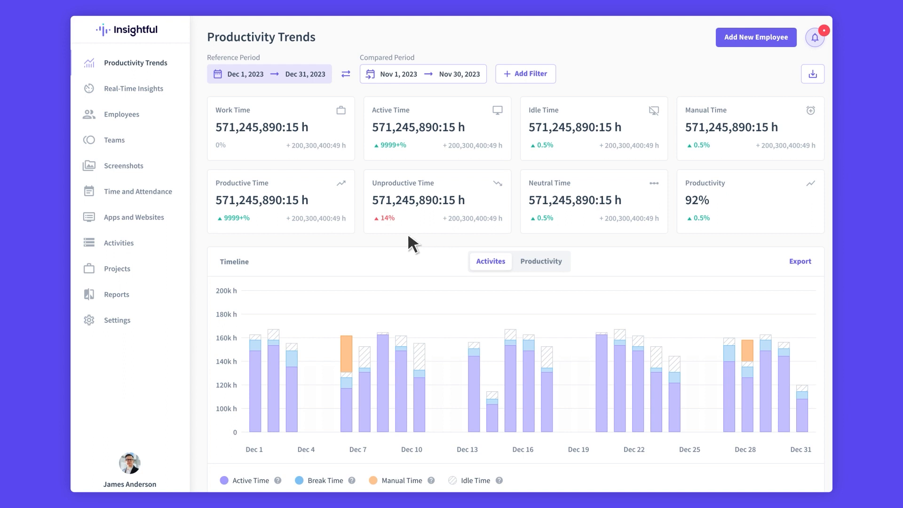
{"action": "left_click", "coordinate": [116, 320]}
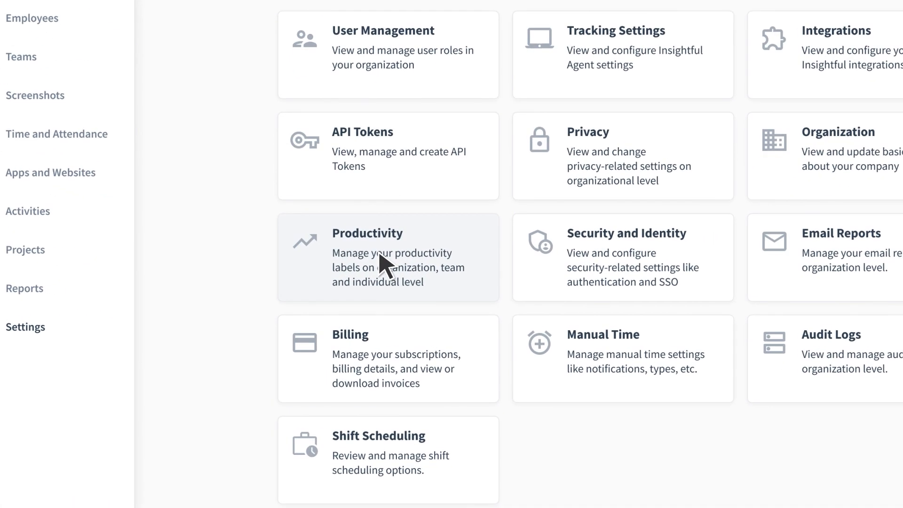
{"action": "left_click", "coordinate": [374, 256]}
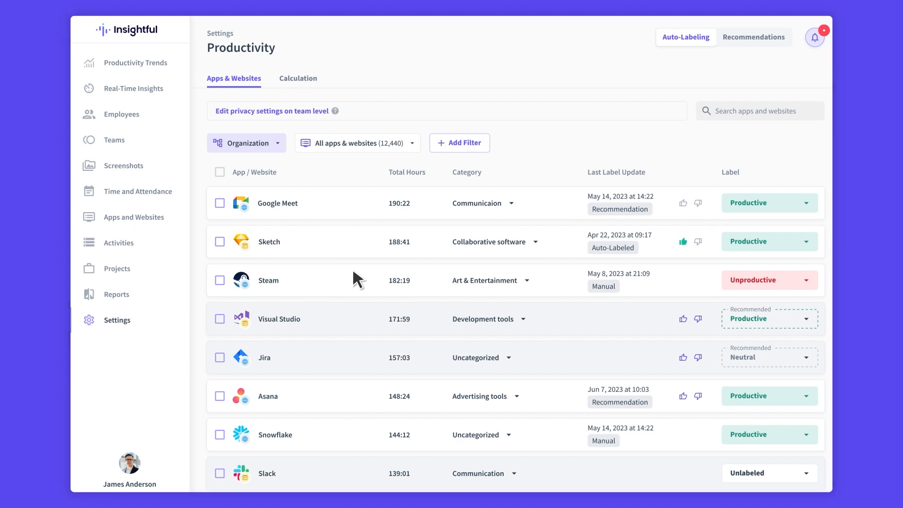
Step: Tick Google Meet and choose Activity from the Select settings dropdown
{"action": "left_click", "coordinate": [218, 203]}
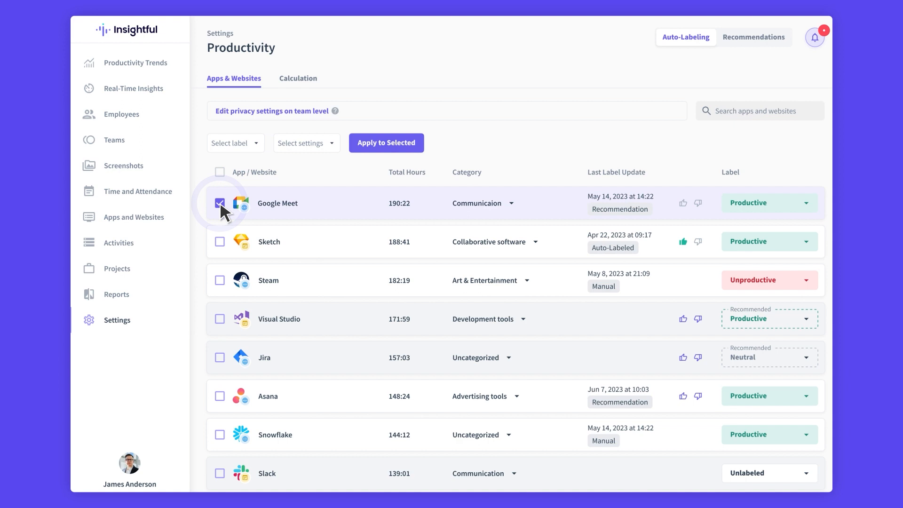
{"action": "left_click", "coordinate": [220, 203]}
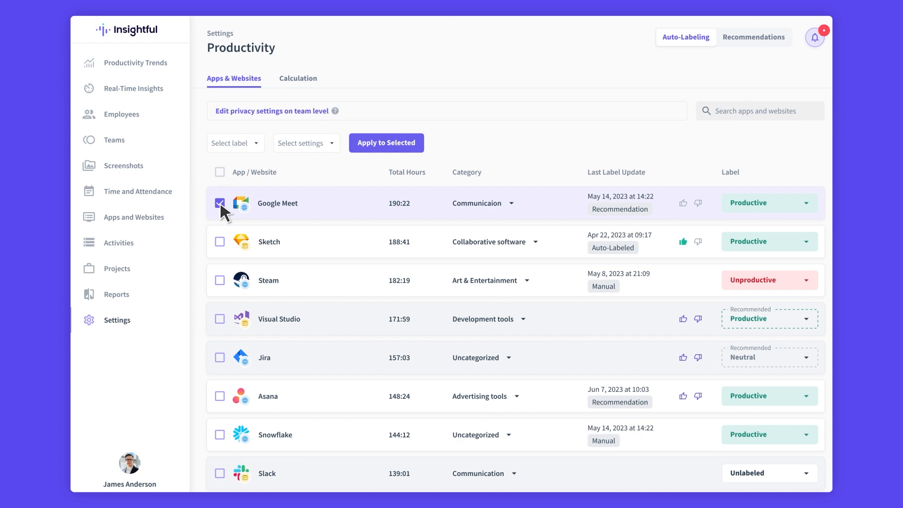
{"action": "mouse_move", "coordinate": [310, 151]}
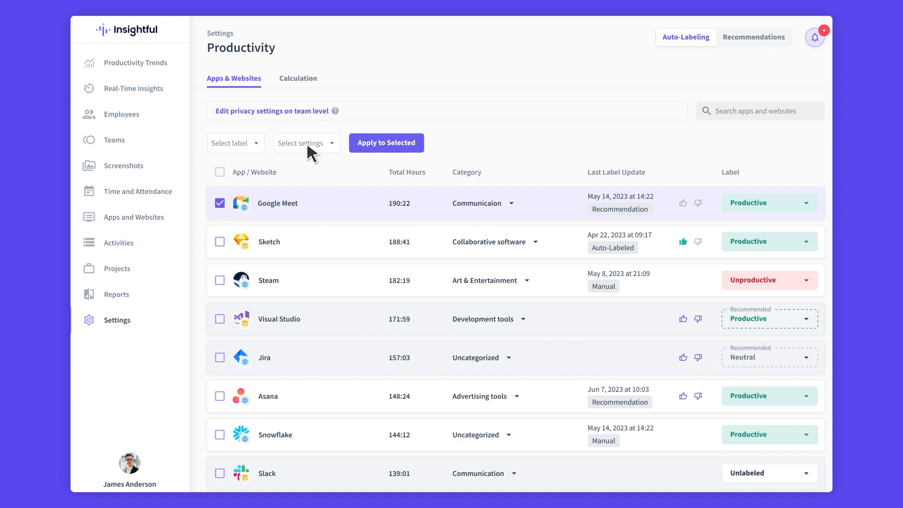
{"action": "left_click", "coordinate": [303, 143]}
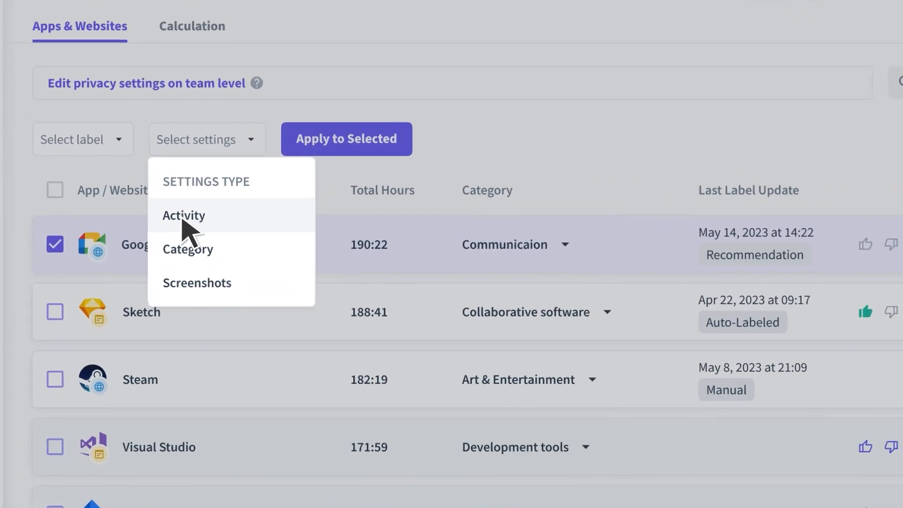
{"action": "left_click", "coordinate": [183, 215]}
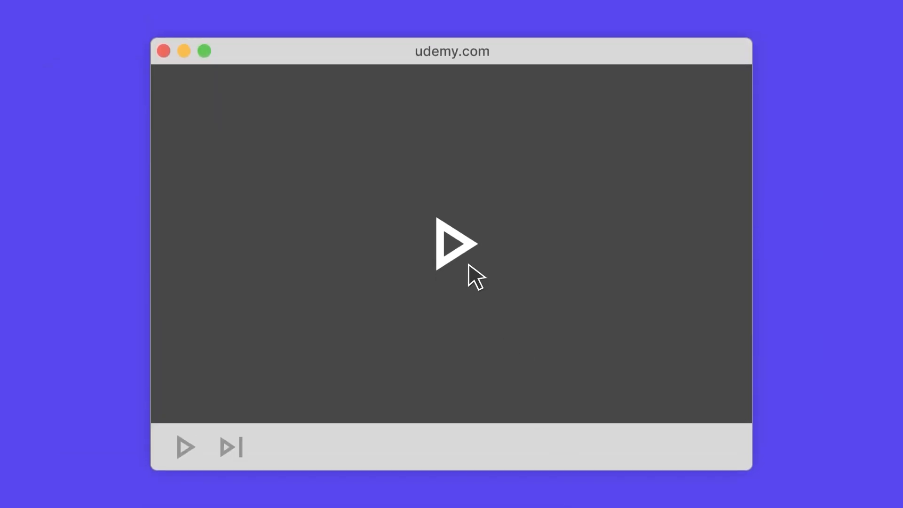
{"action": "left_click", "coordinate": [457, 242]}
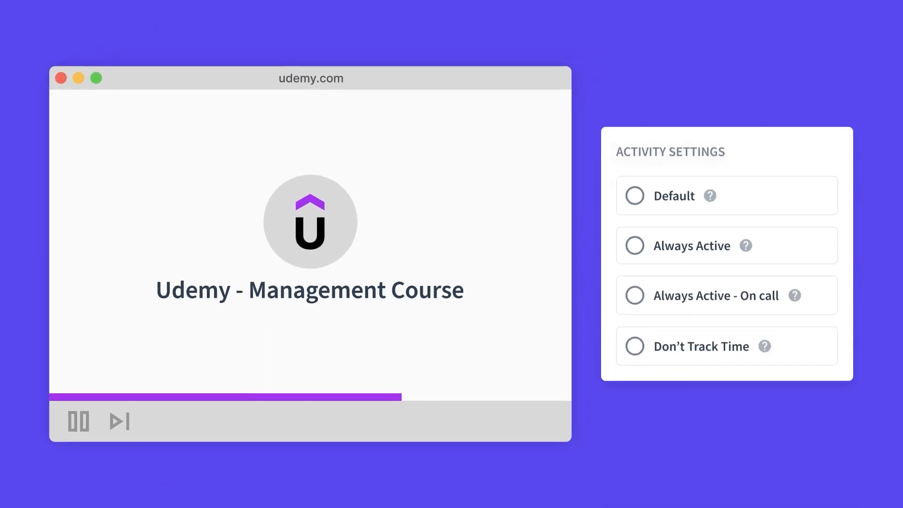
{"action": "left_click", "coordinate": [634, 241]}
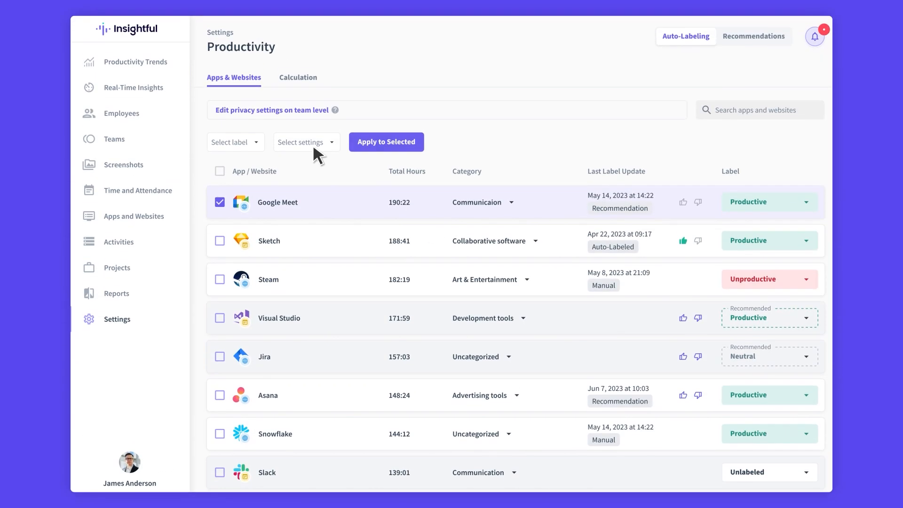
Step: Stage an Activity setting and "Don't take screenshots" for the ticked Google Meet
{"action": "left_click", "coordinate": [302, 142]}
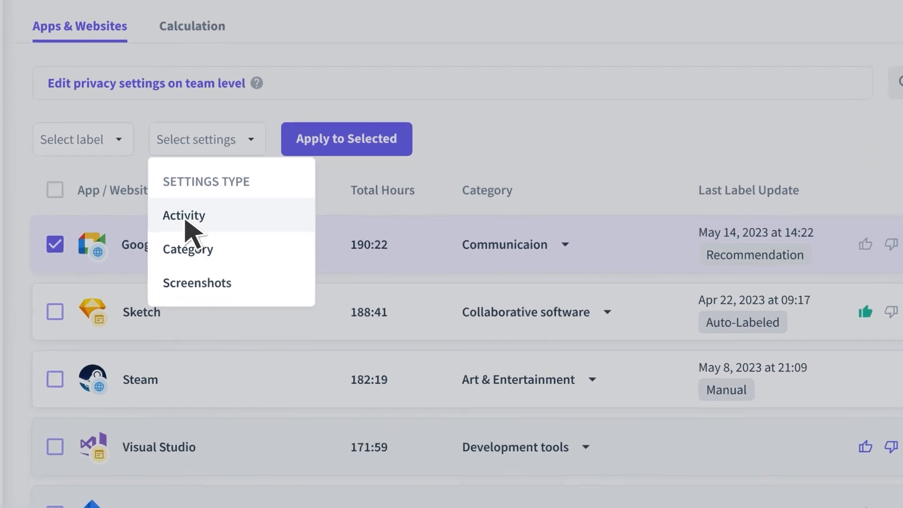
{"action": "left_click", "coordinate": [183, 215]}
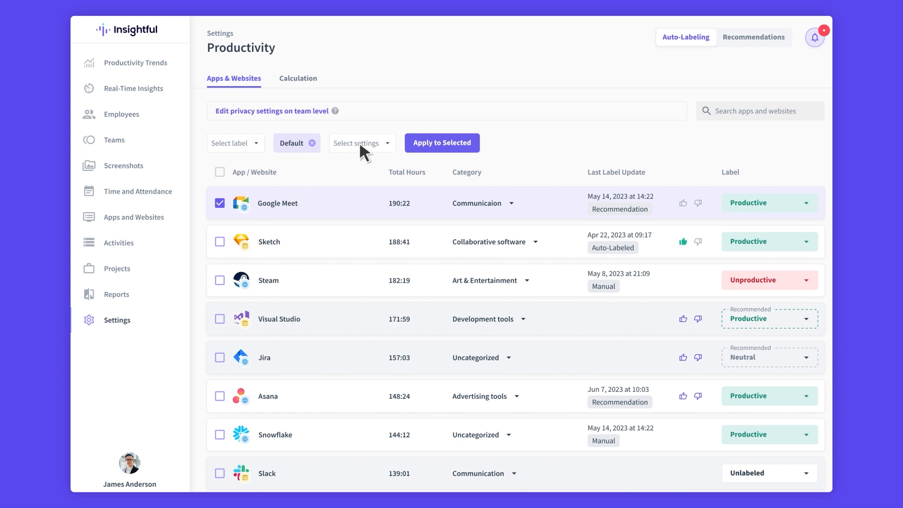
{"action": "left_click", "coordinate": [357, 143]}
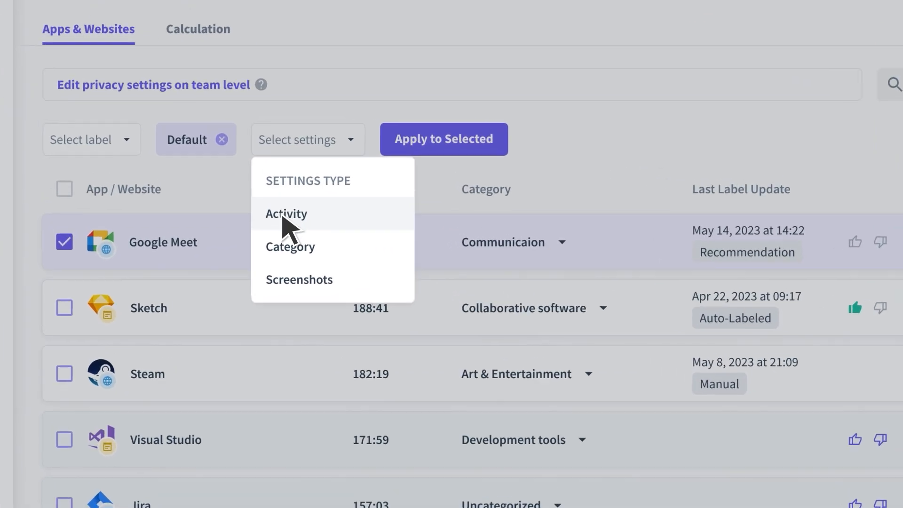
{"action": "left_click", "coordinate": [285, 213]}
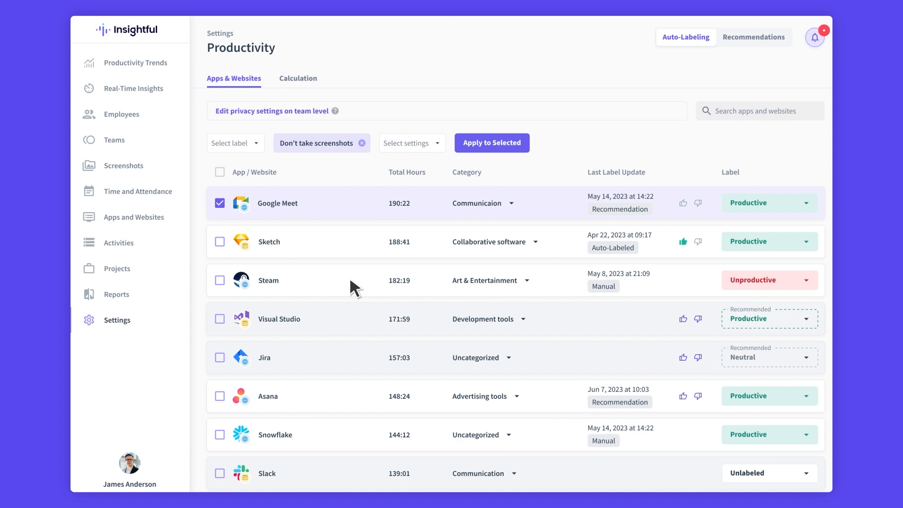
{"action": "mouse_move", "coordinate": [374, 251]}
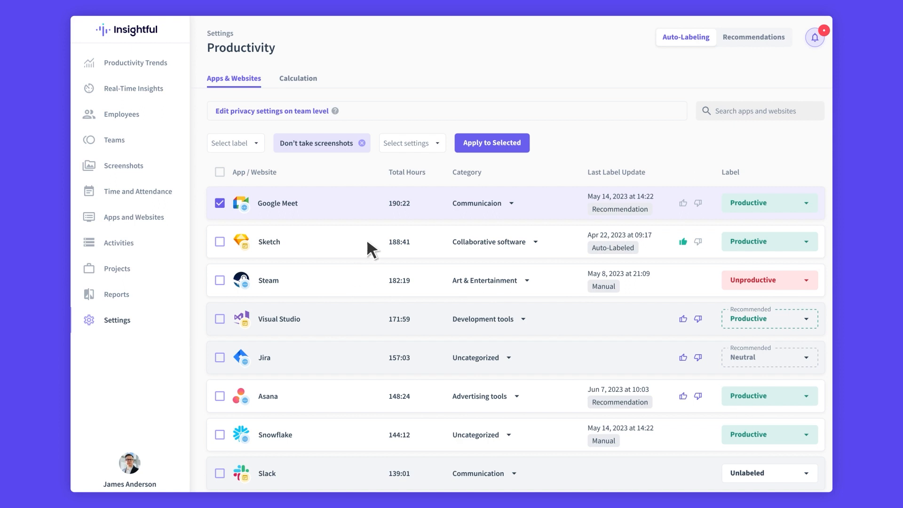
Step: Apply settings to Google Meet and view its page: Always active, Don't take screenshots
{"action": "left_click", "coordinate": [491, 142]}
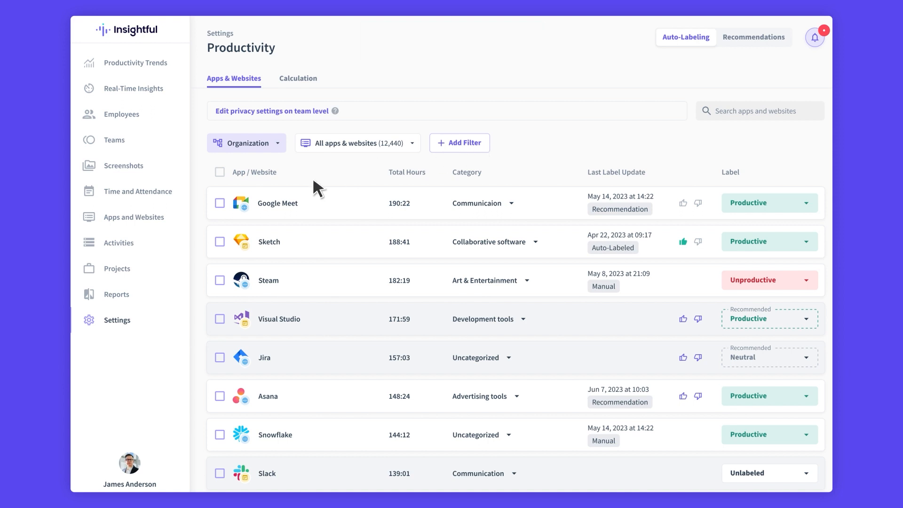
{"action": "left_click", "coordinate": [277, 203]}
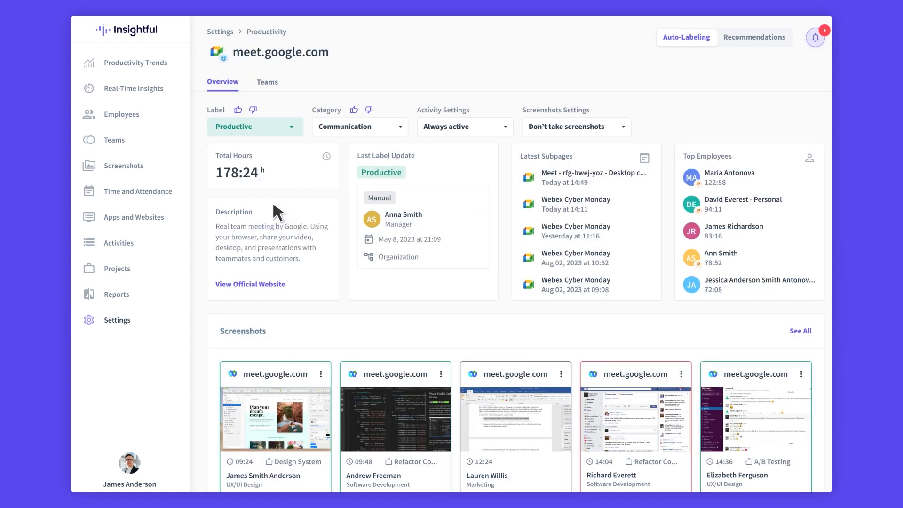
{"action": "mouse_move", "coordinate": [248, 89]}
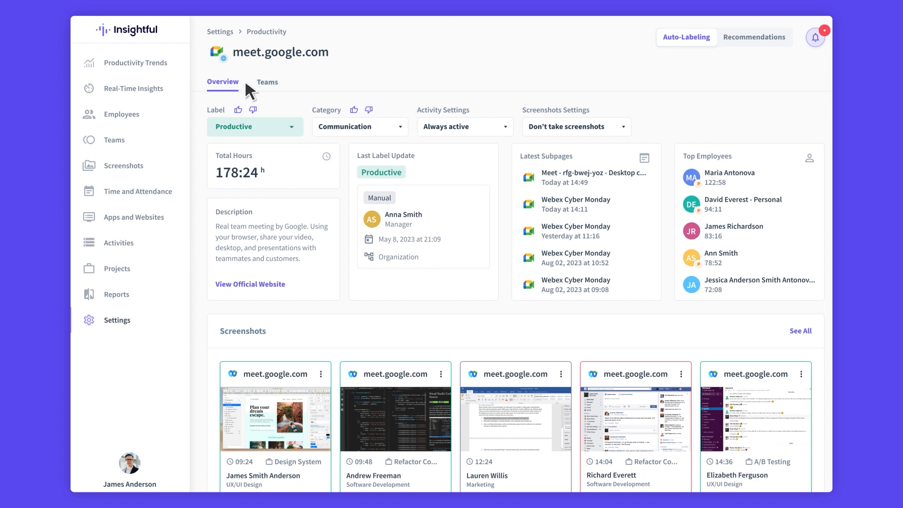